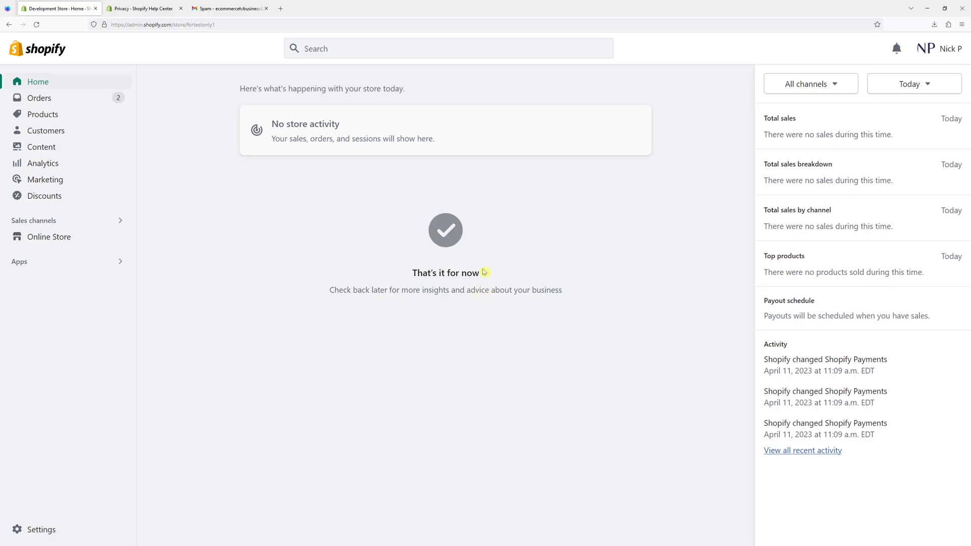
{"action": "mouse_move", "coordinate": [155, 152]}
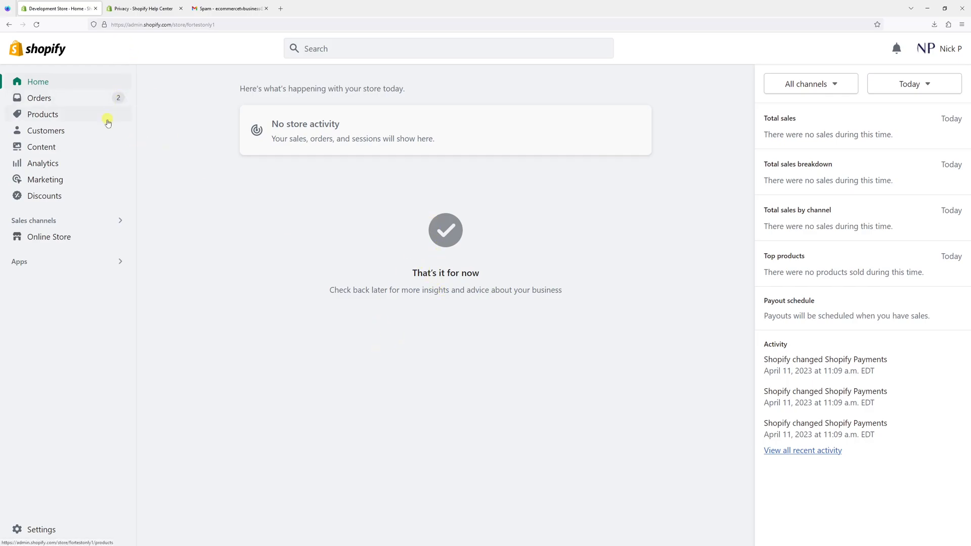
Show the All customers list from the Shopify admin sidebar.
{"action": "left_click", "coordinate": [45, 130]}
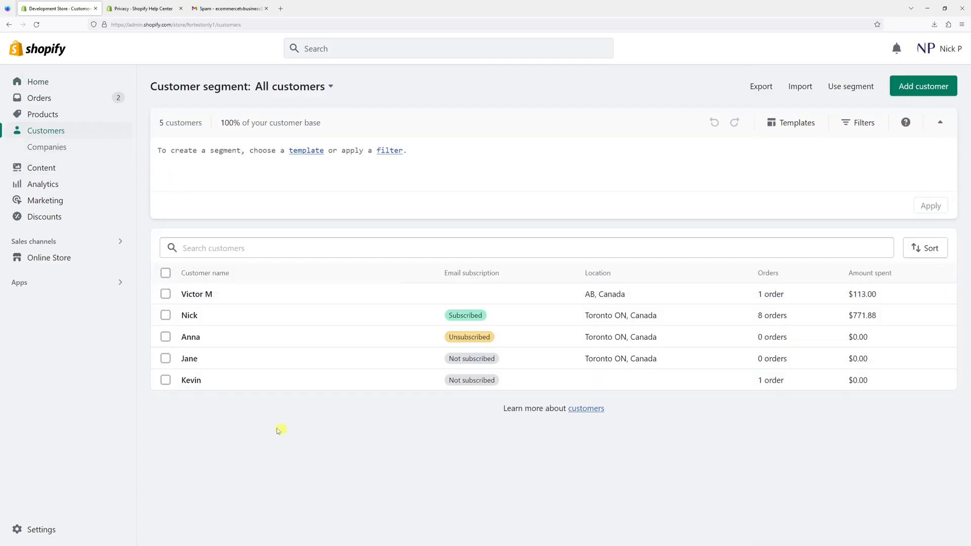
{"action": "mouse_move", "coordinate": [234, 293]}
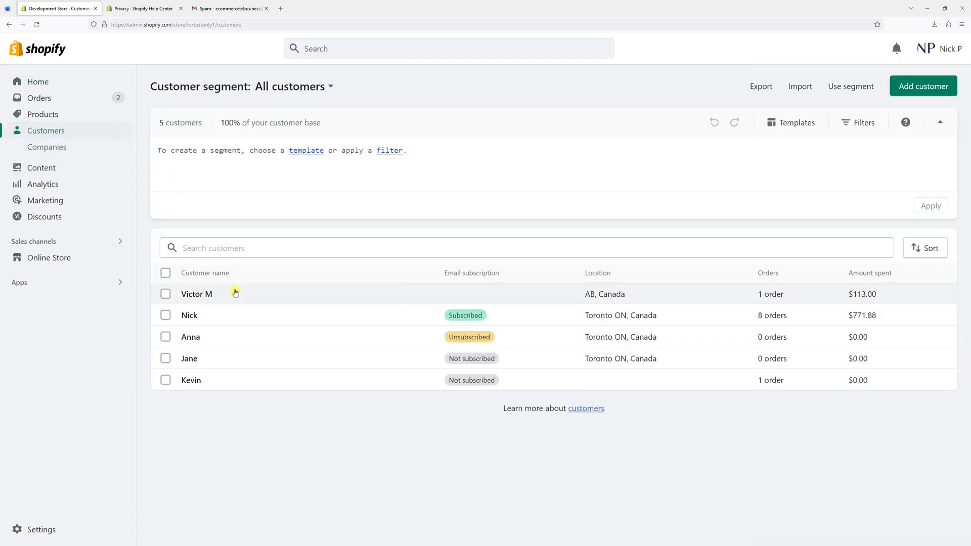
{"action": "left_click", "coordinate": [197, 294]}
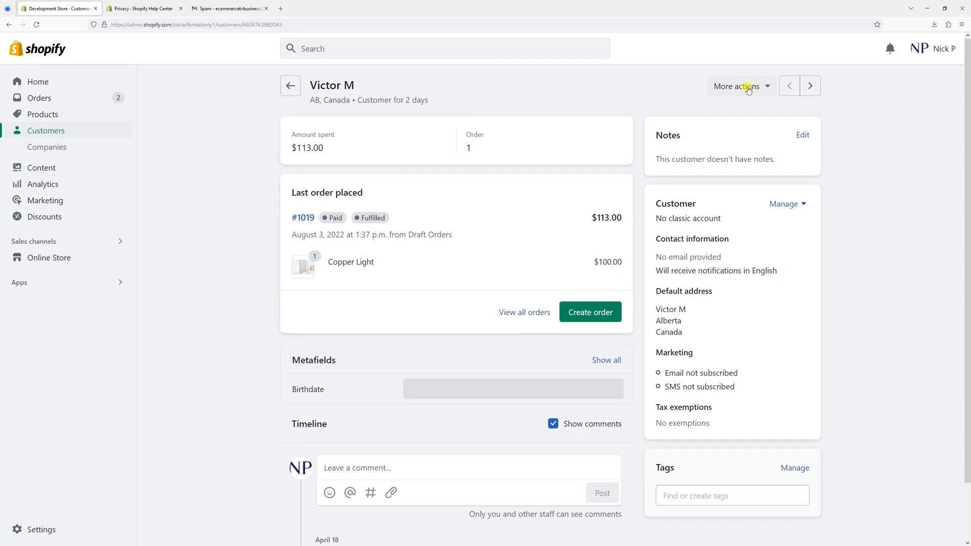
{"action": "left_click", "coordinate": [737, 86]}
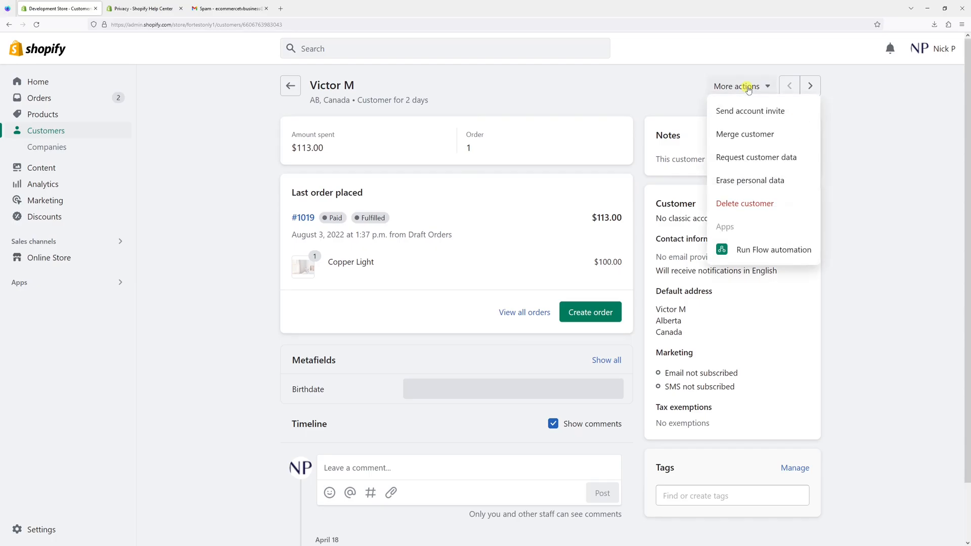
{"action": "left_click", "coordinate": [756, 157]}
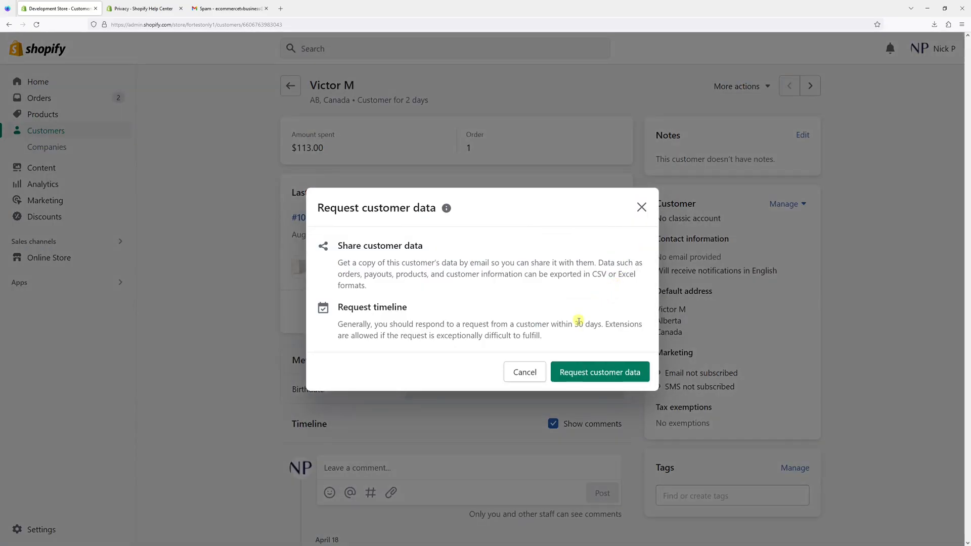
{"action": "left_click", "coordinate": [599, 371]}
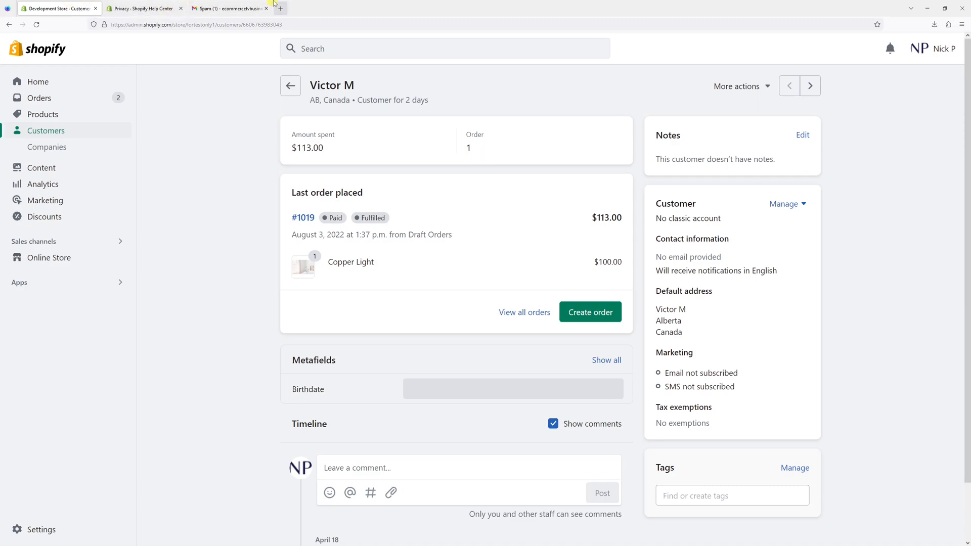
{"action": "mouse_move", "coordinate": [229, 8]}
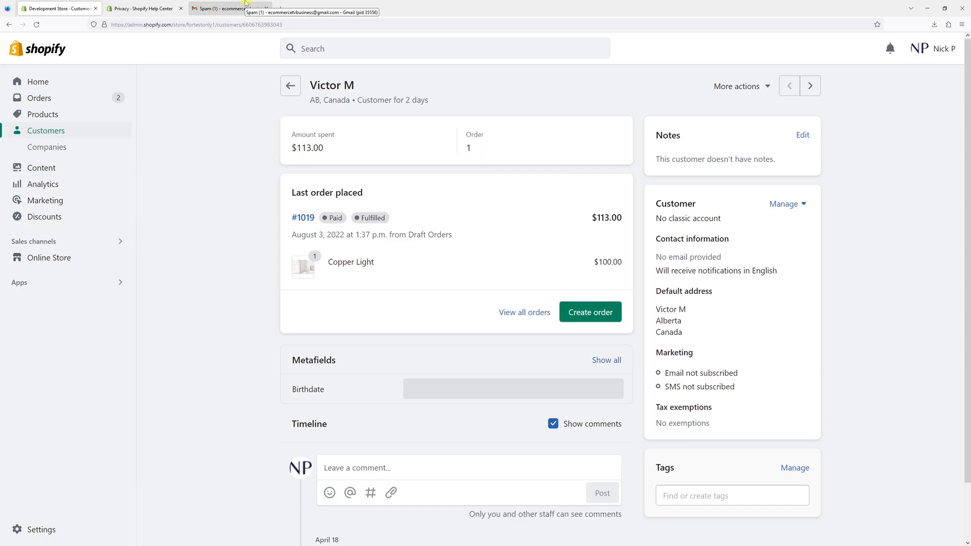
View the 'Download the customer data you requested' email in Gmail spam, then the Privacy help page.
{"action": "left_click", "coordinate": [220, 8]}
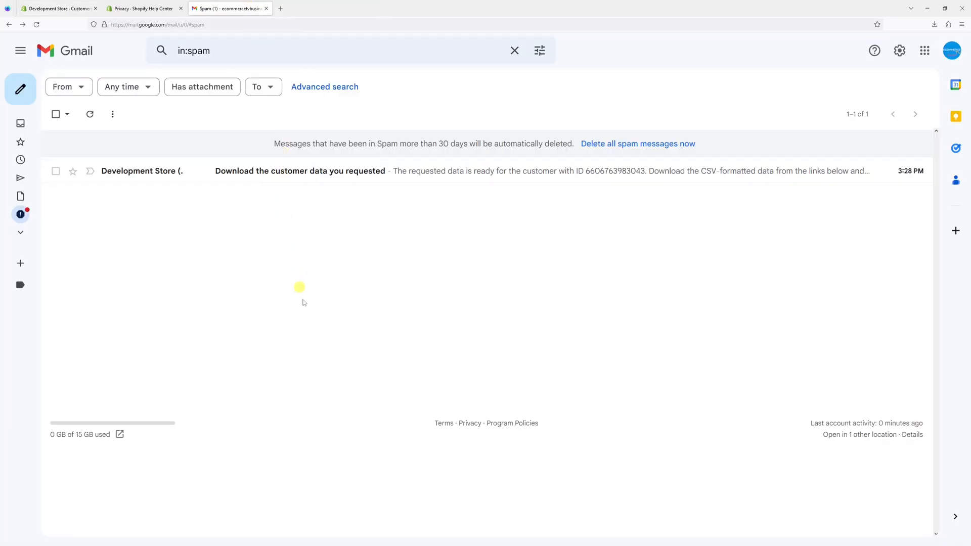
{"action": "left_click", "coordinate": [300, 171]}
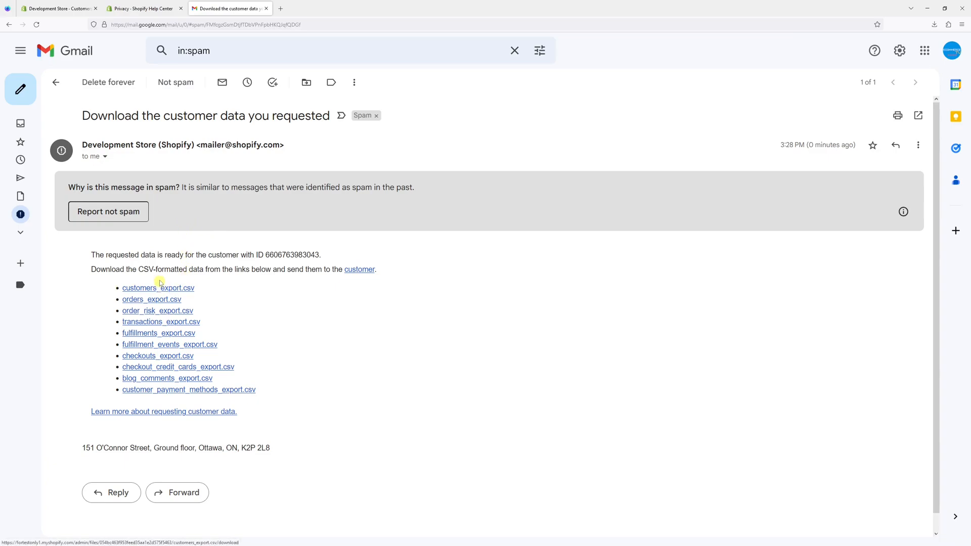
{"action": "mouse_move", "coordinate": [172, 352]}
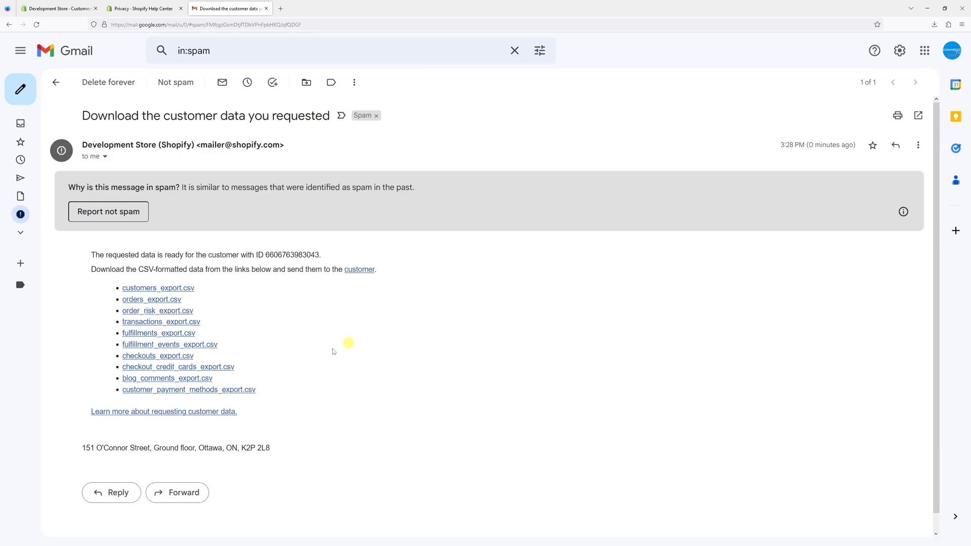
{"action": "left_click", "coordinate": [140, 8]}
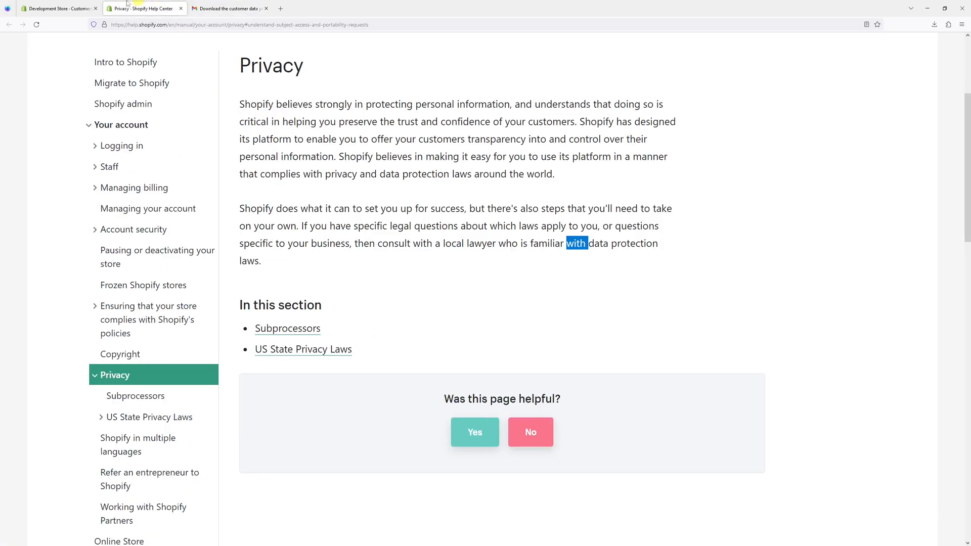
{"action": "left_click", "coordinate": [59, 8]}
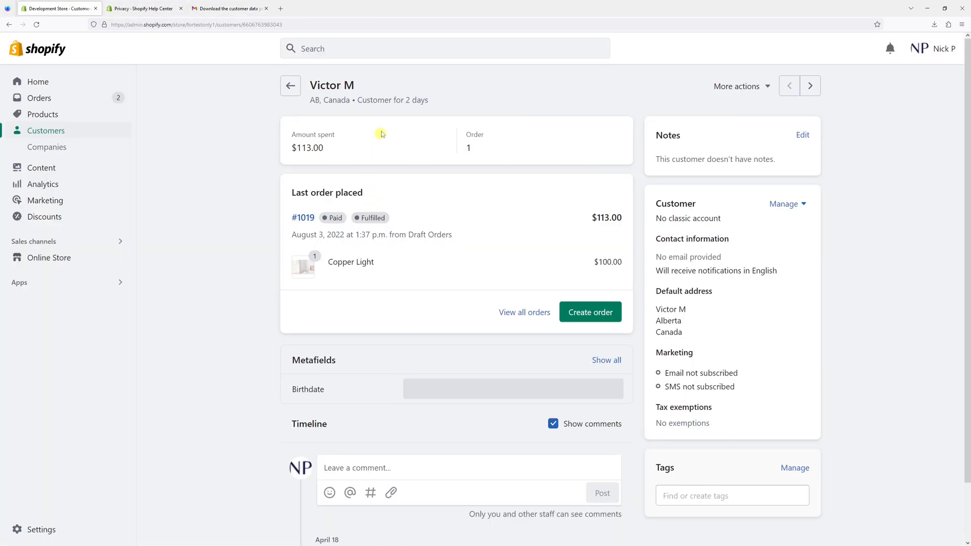
{"action": "mouse_move", "coordinate": [515, 107]}
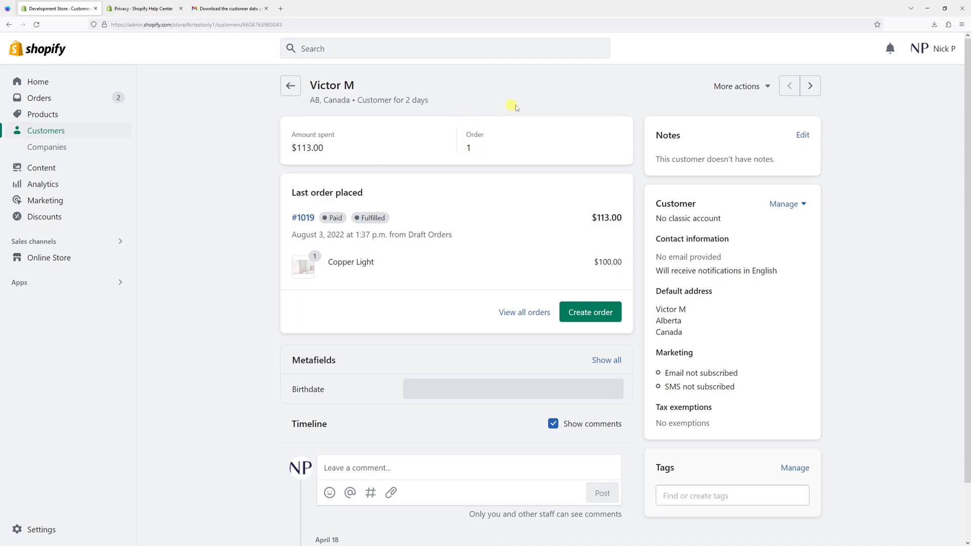
{"action": "mouse_move", "coordinate": [501, 121]}
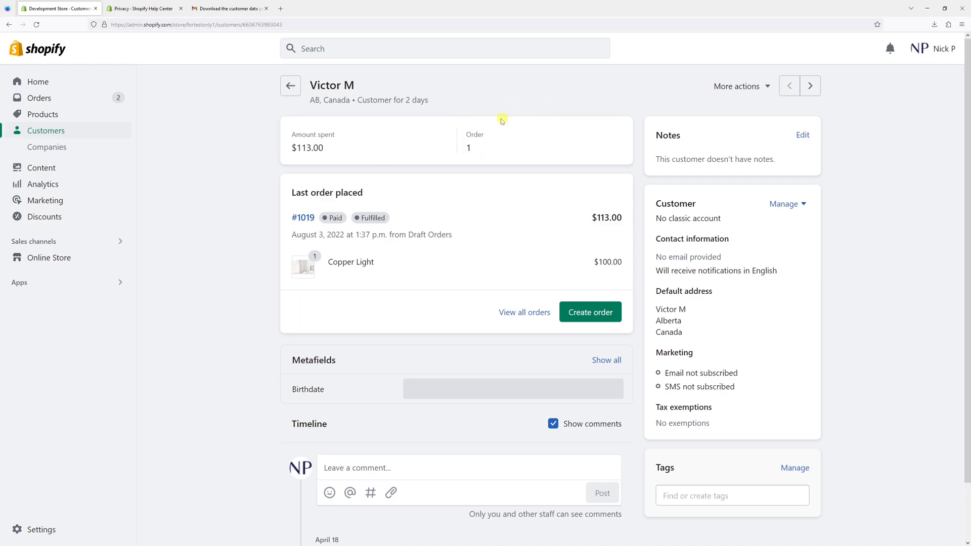
{"action": "mouse_move", "coordinate": [617, 98]}
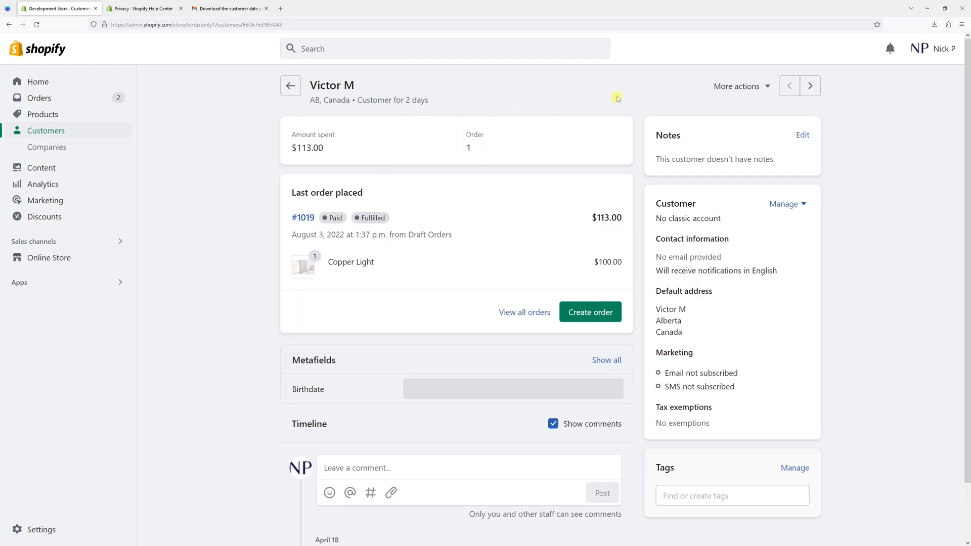
{"action": "left_click", "coordinate": [737, 86]}
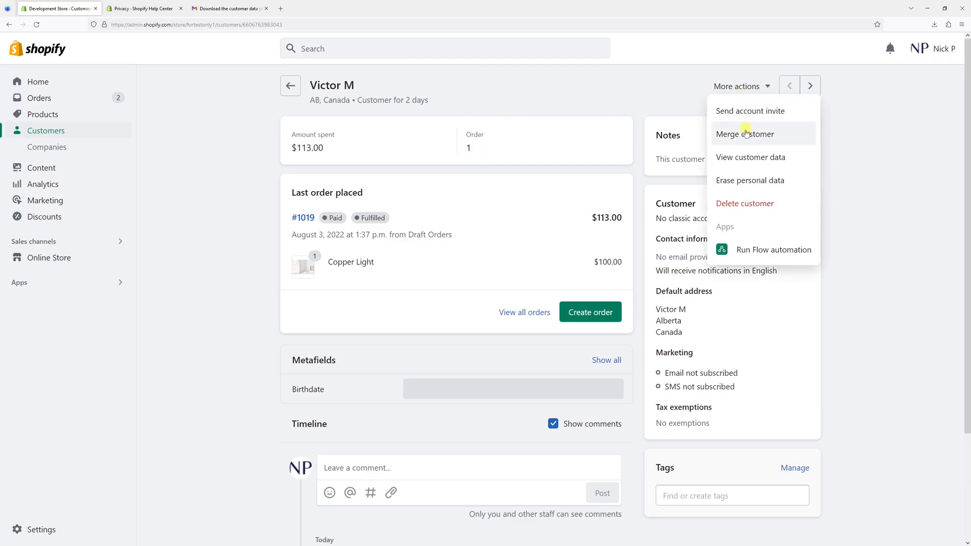
{"action": "mouse_move", "coordinate": [779, 156]}
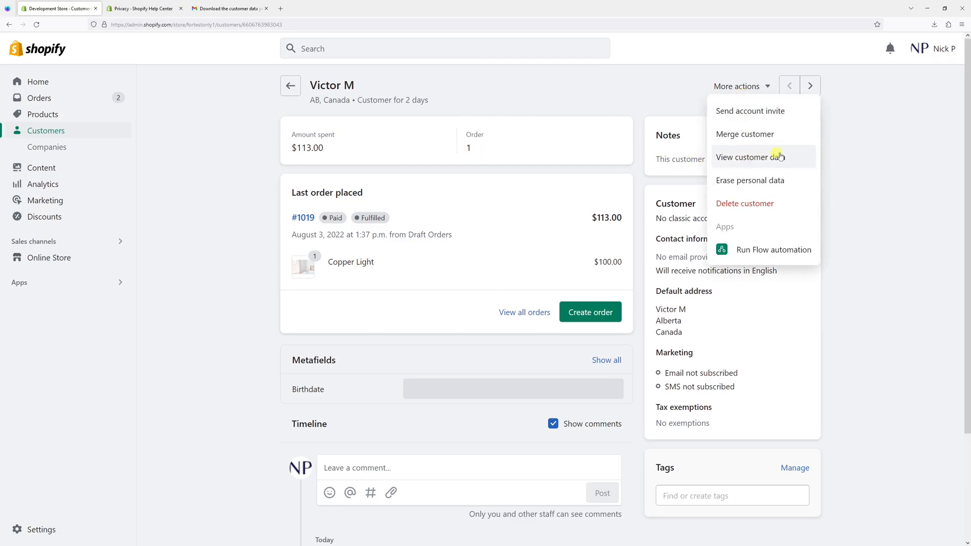
{"action": "left_click", "coordinate": [753, 157]}
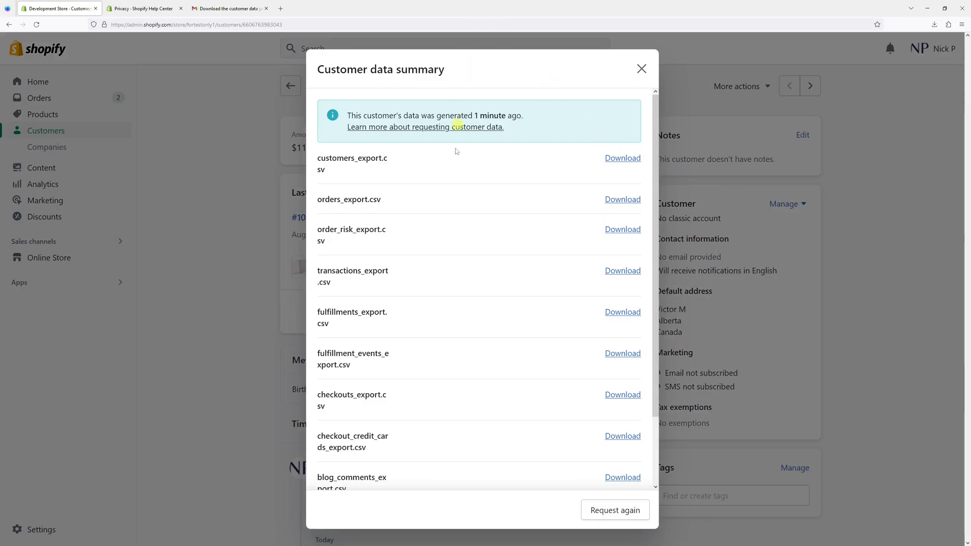
{"action": "scroll", "scroll_direction": "down", "scroll_amount": 3}
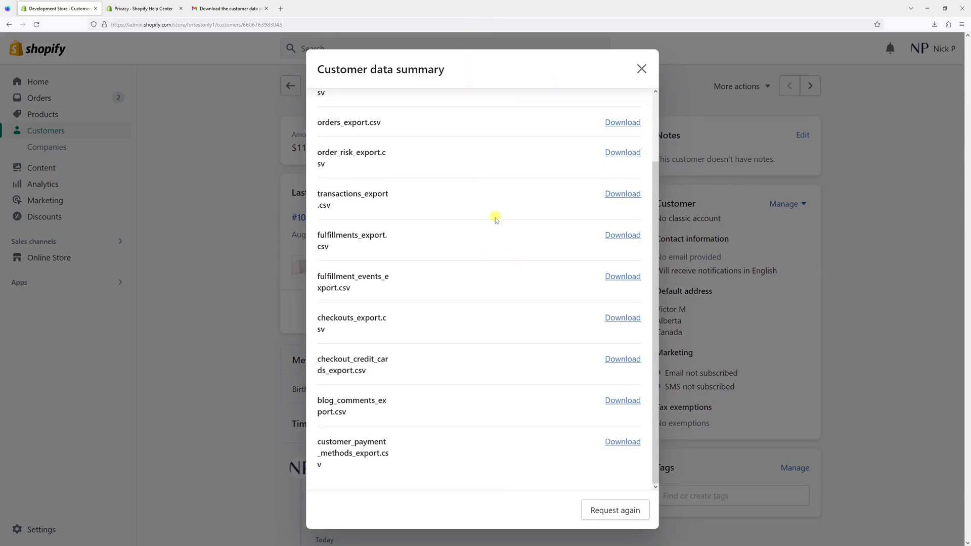